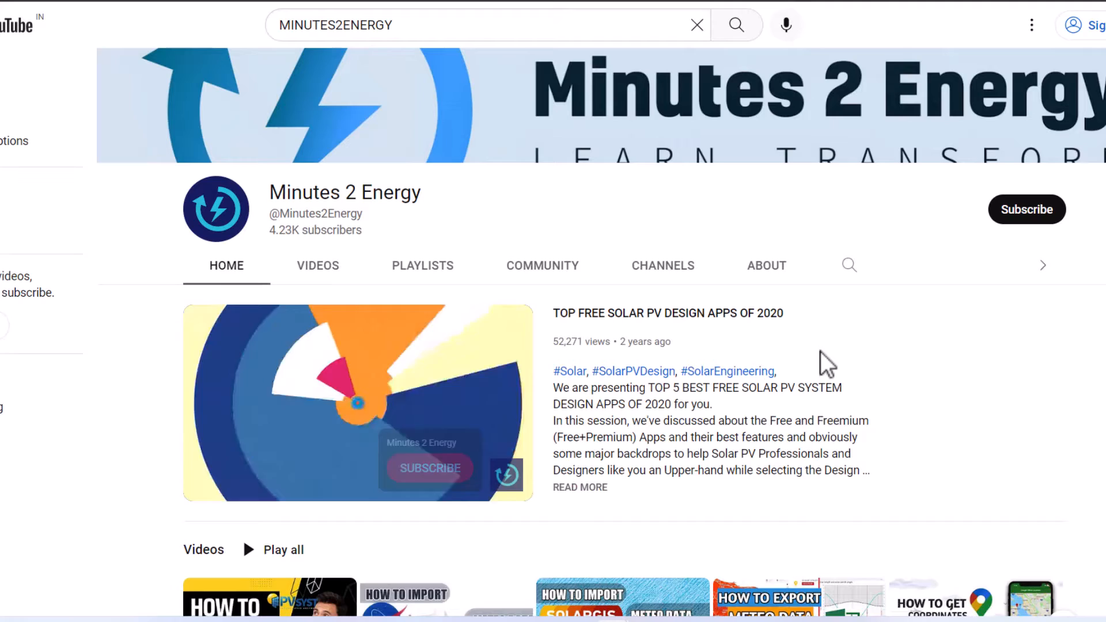
Browse the Minutes 2 Energy channel home page and list all its uploaded videos.
scroll(down, 3)
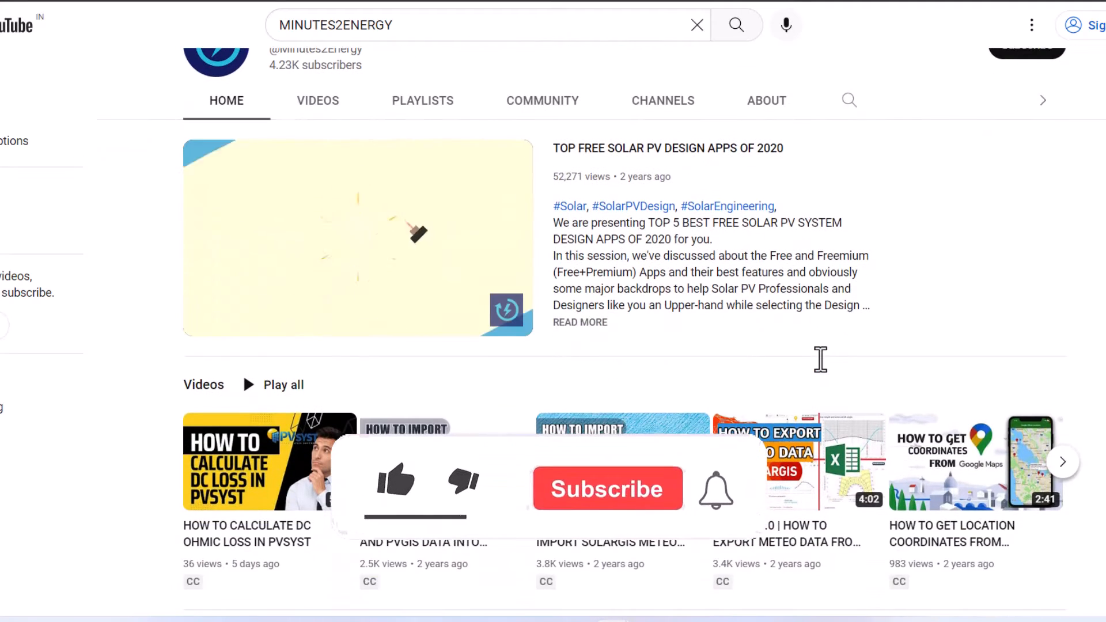
scroll(down, 3)
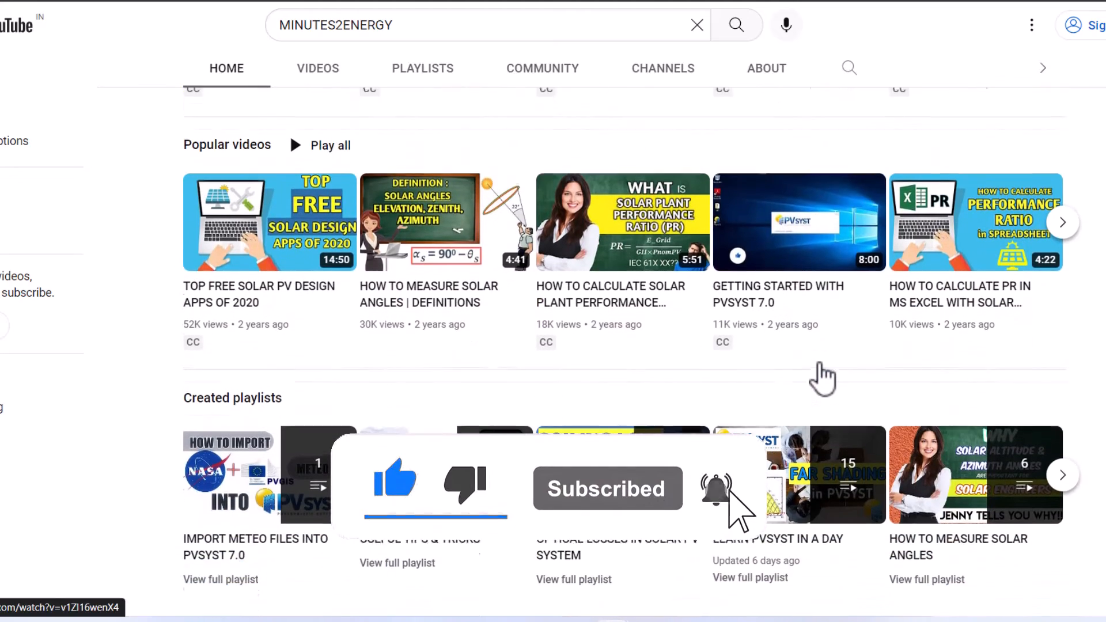
scroll(down, 3)
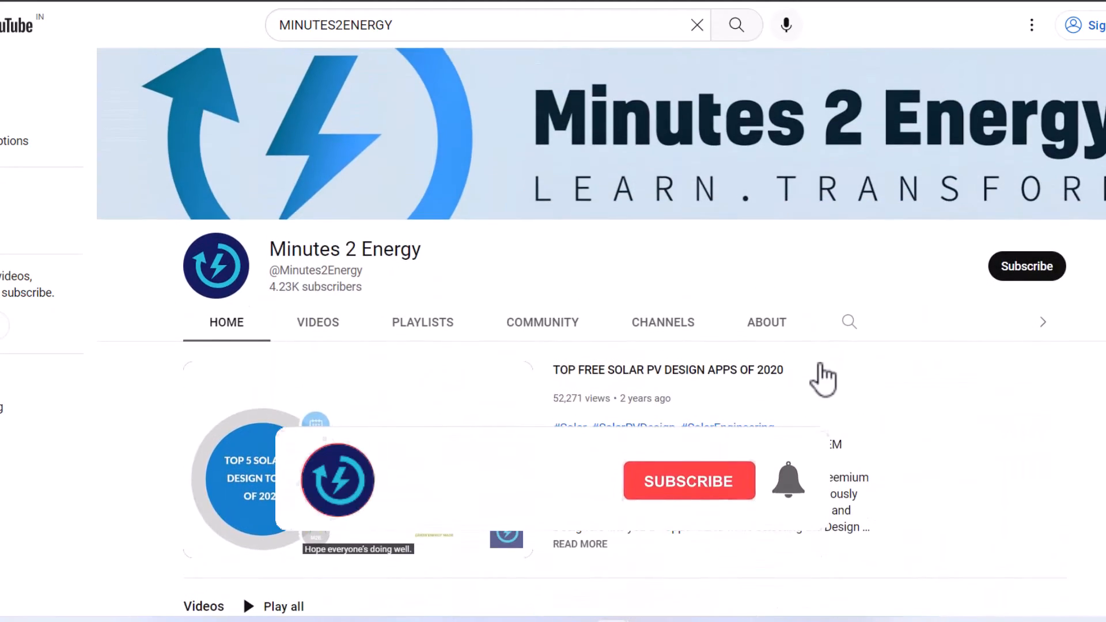
click(317, 321)
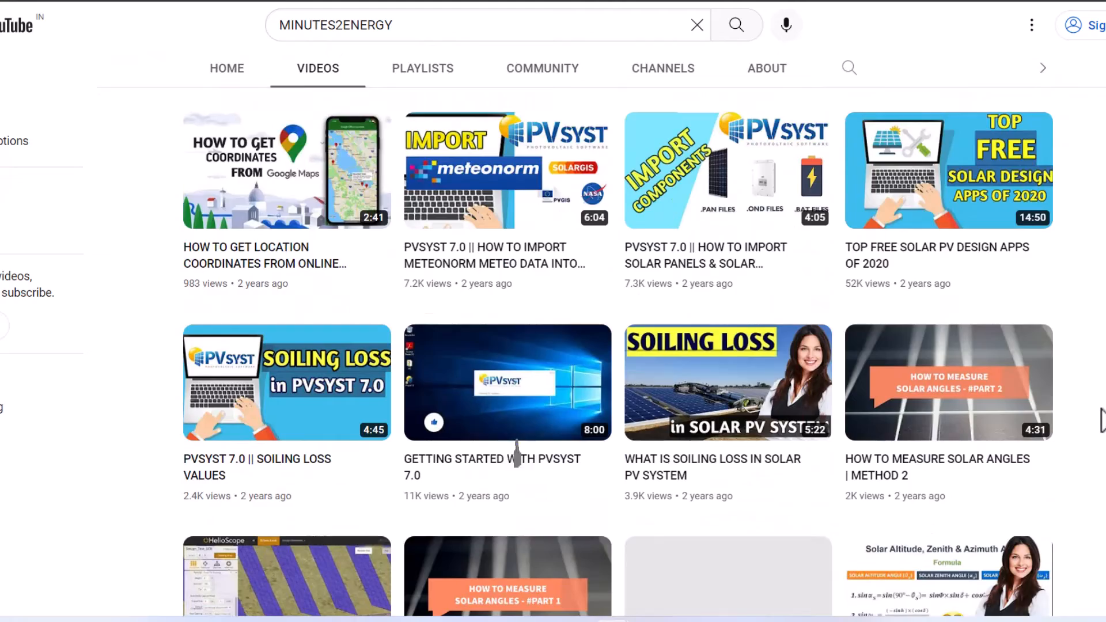
scroll(down, 3)
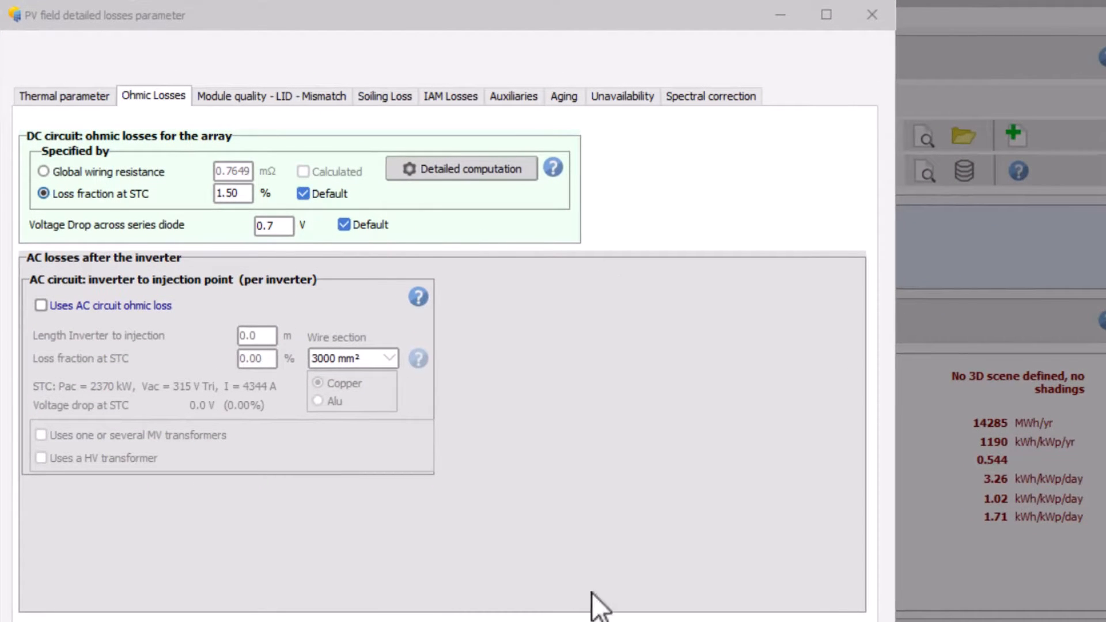
mouse_move(215, 370)
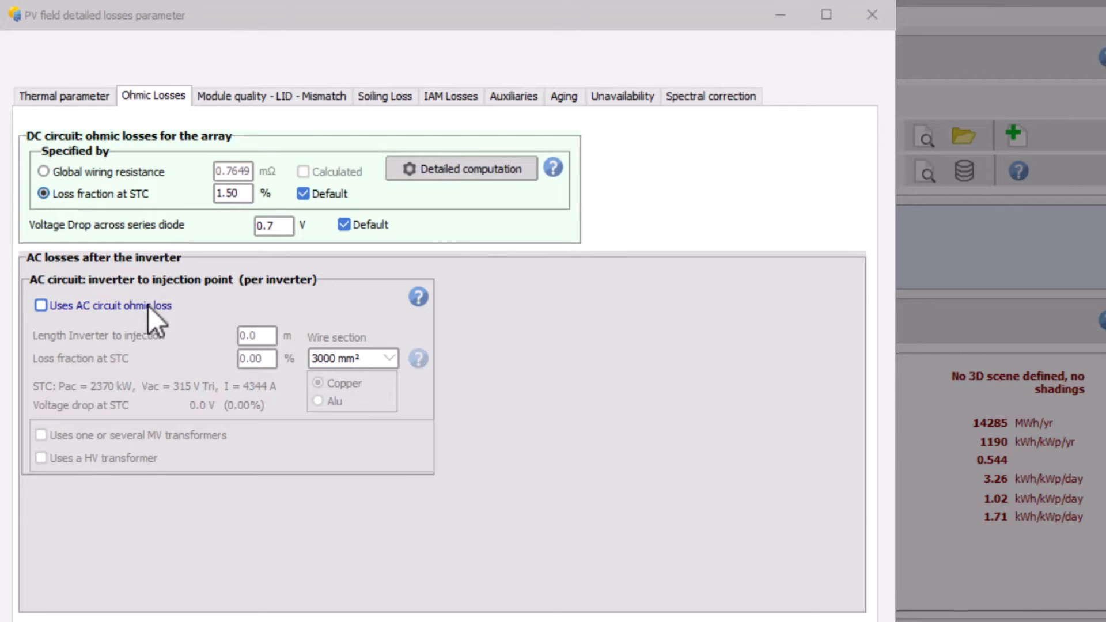
Tick 'Uses AC circuit ohmic loss' in the Ohmic Losses tab.
click(41, 305)
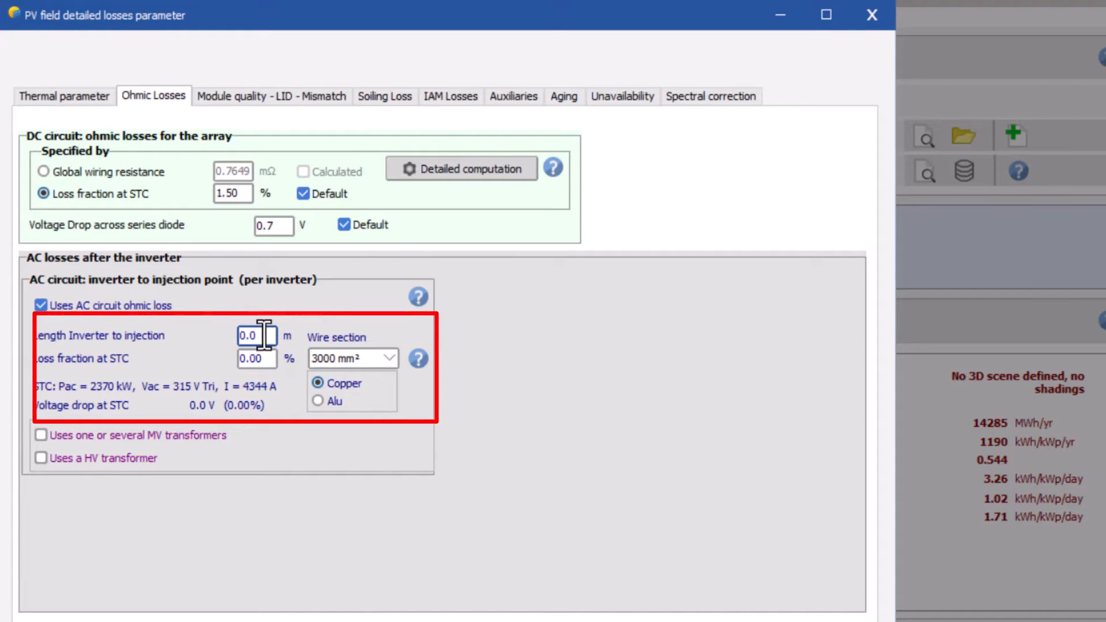
Enter 100 m for the inverter-to-injection length, keeping 3000 mm² copper wire.
text(100)
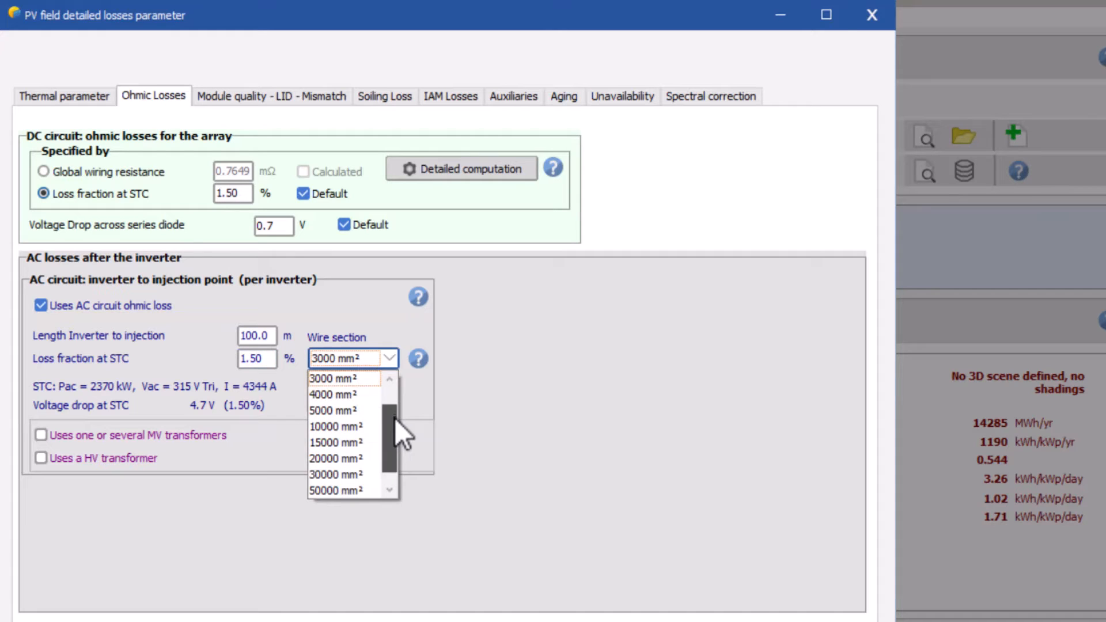
scroll(down, 3)
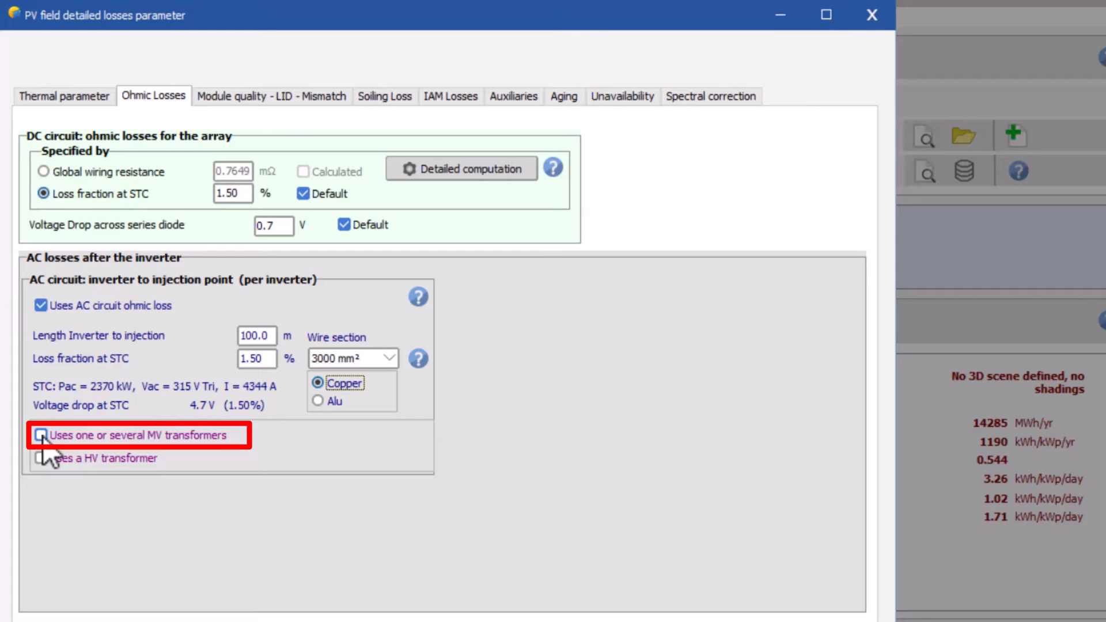
Enable MV transformers and give the 5850 m MV line a 0.50% loss fraction.
click(41, 434)
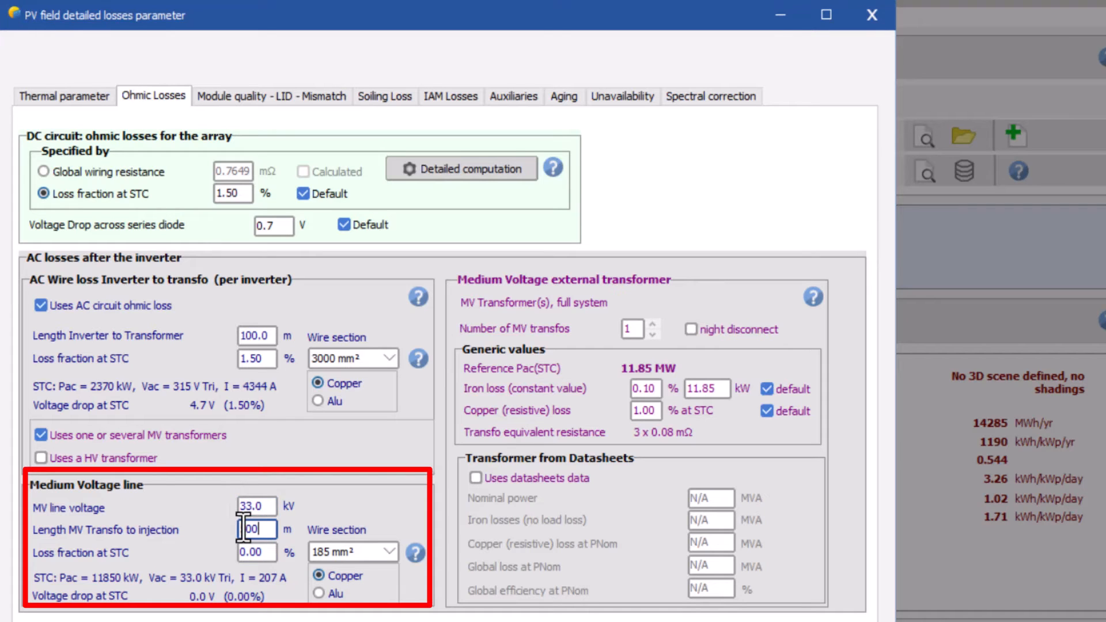
click(389, 552)
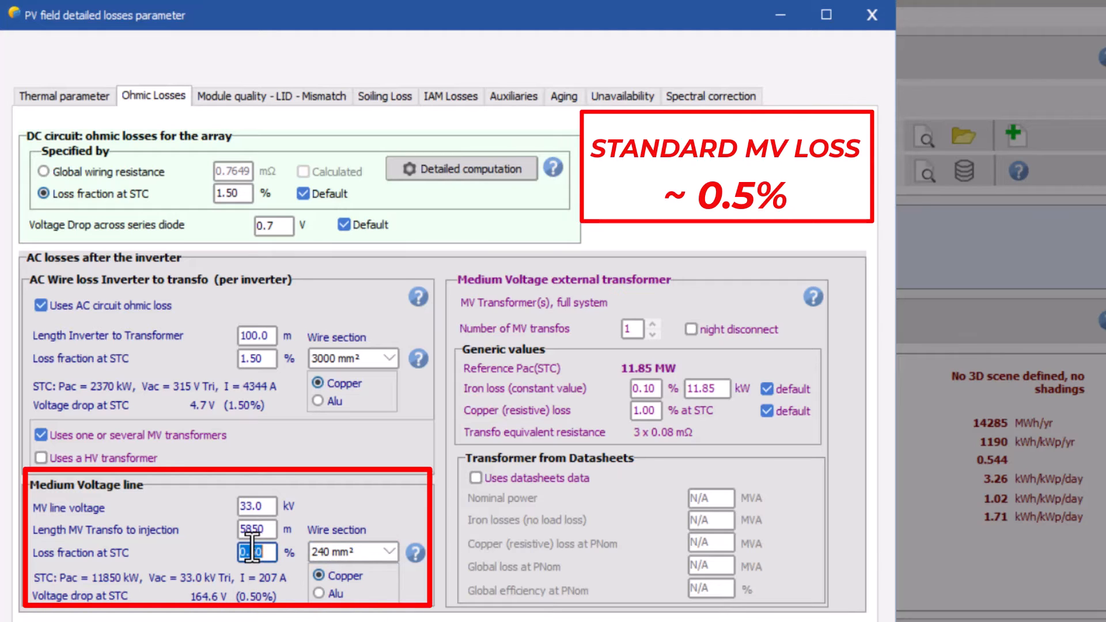
text(0.50)
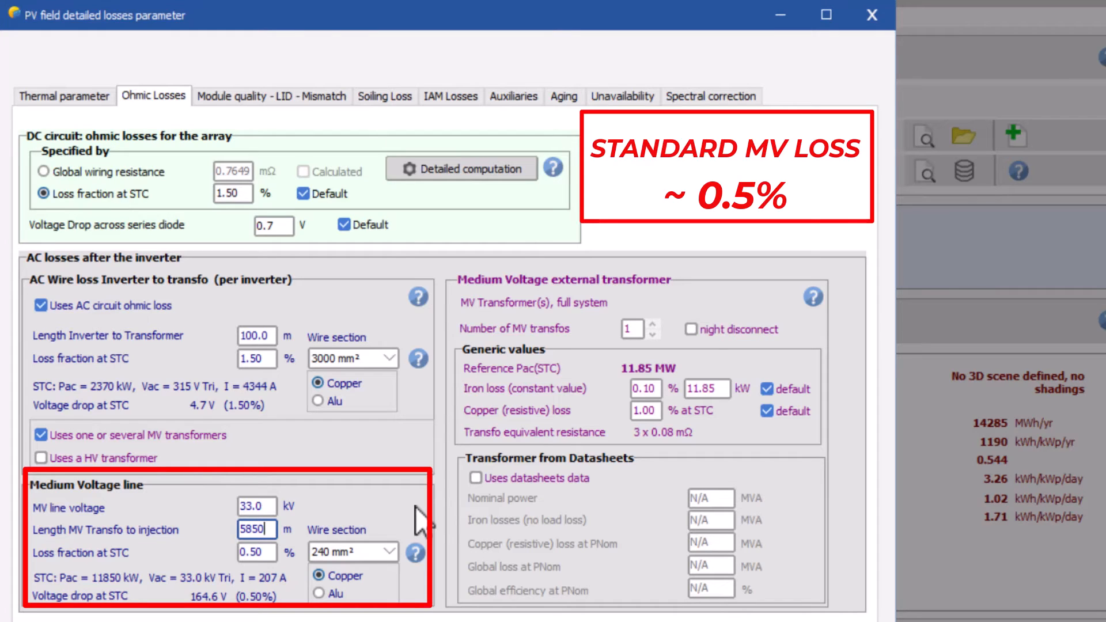
mouse_move(421, 522)
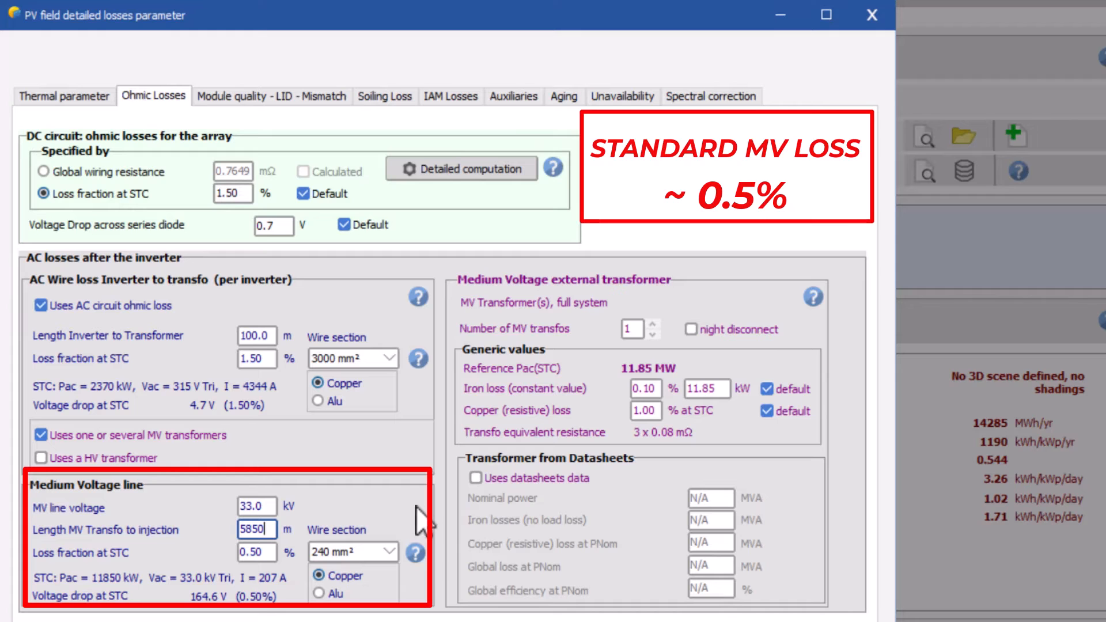